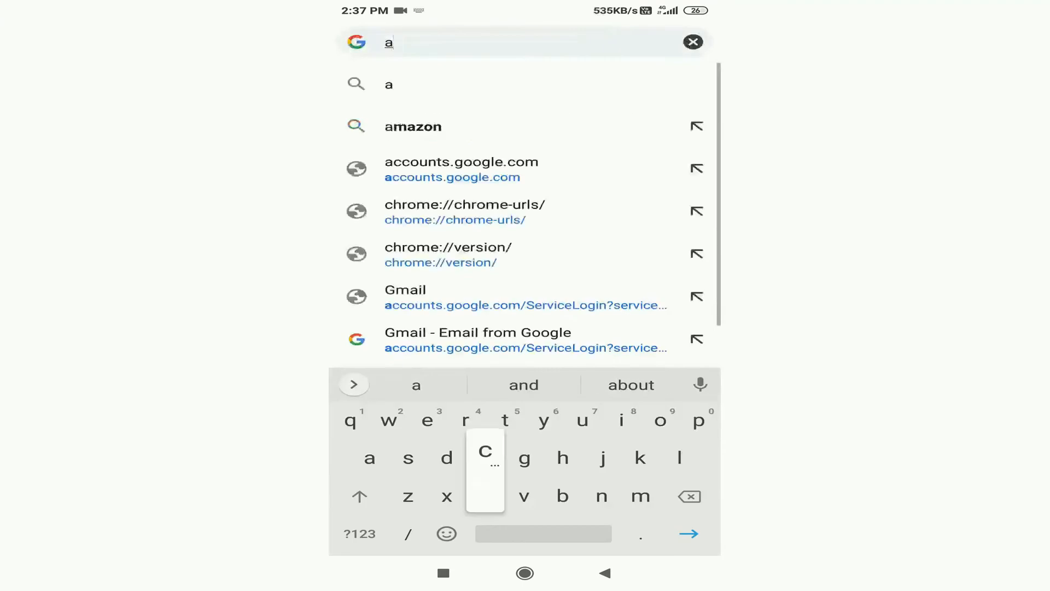
Step: Open accounts.google.com from the address-bar suggestion and go to its Sign in page
{"action": "left_click", "coordinate": [459, 169]}
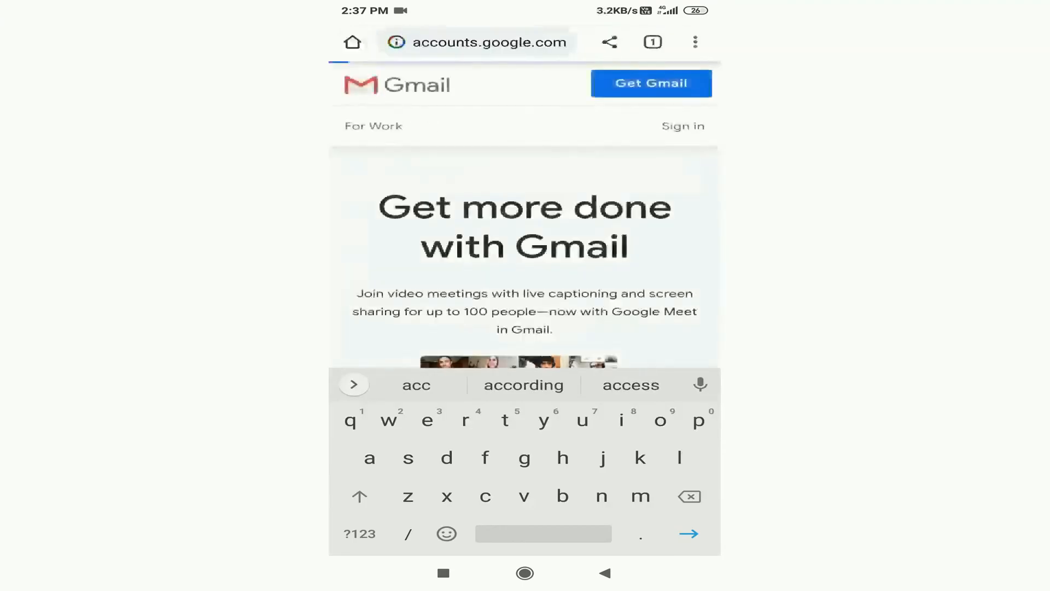
{"action": "left_click", "coordinate": [682, 125]}
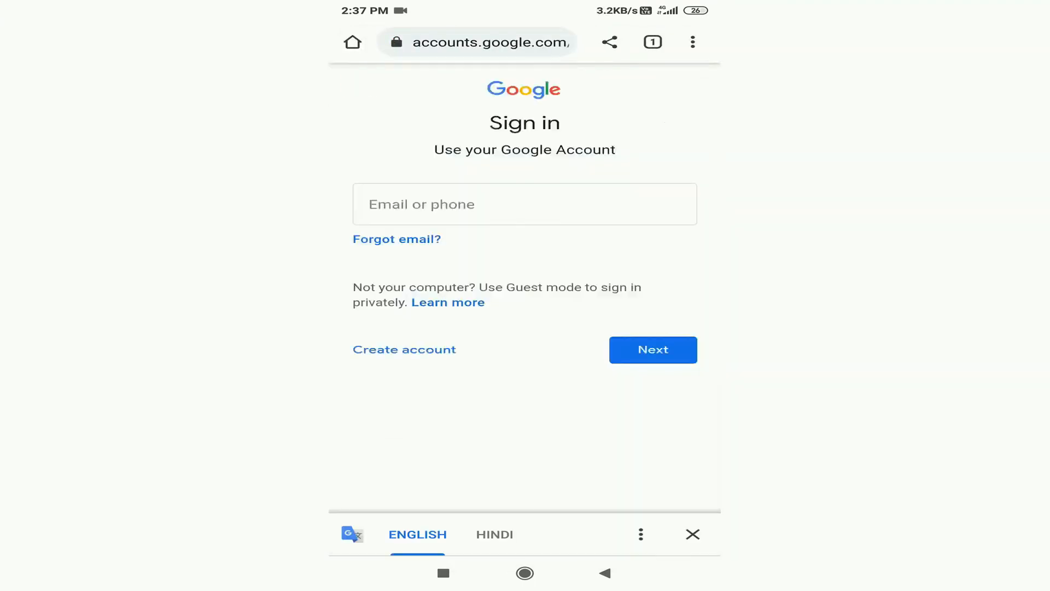
Step: Enter the suggested Gmail address starting 'sham', continue, and focus the empty password field
{"action": "left_click", "coordinate": [524, 204]}
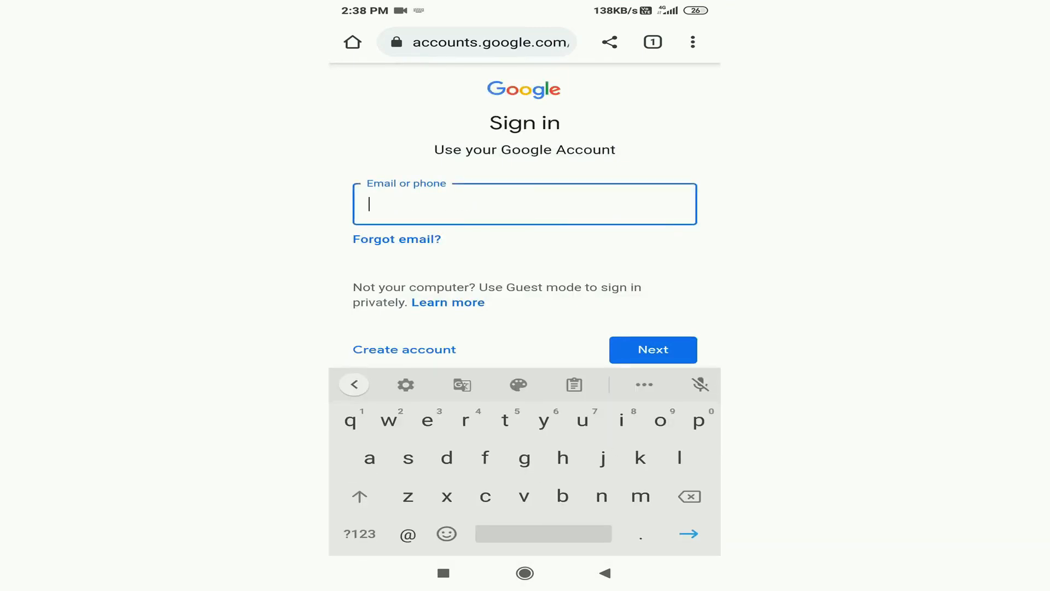
{"action": "type", "text": "s"}
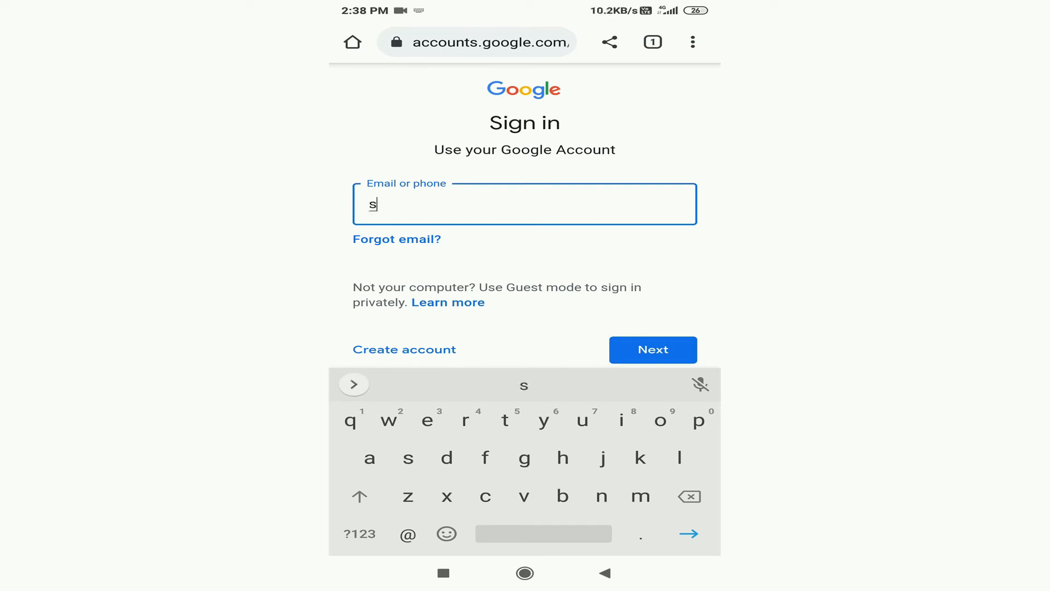
{"action": "type", "text": "ham"}
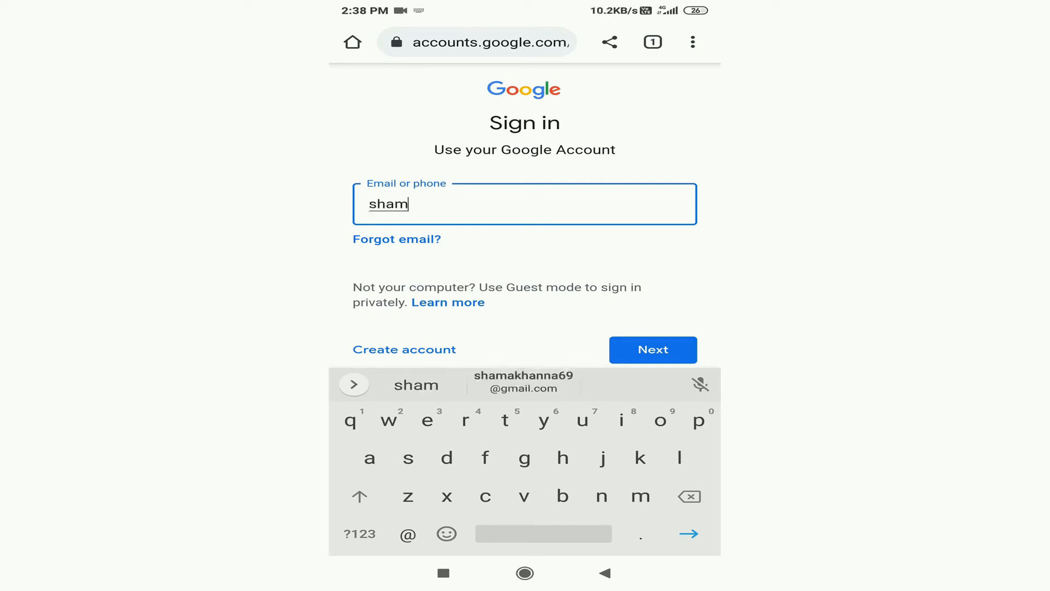
{"action": "left_click", "coordinate": [524, 384]}
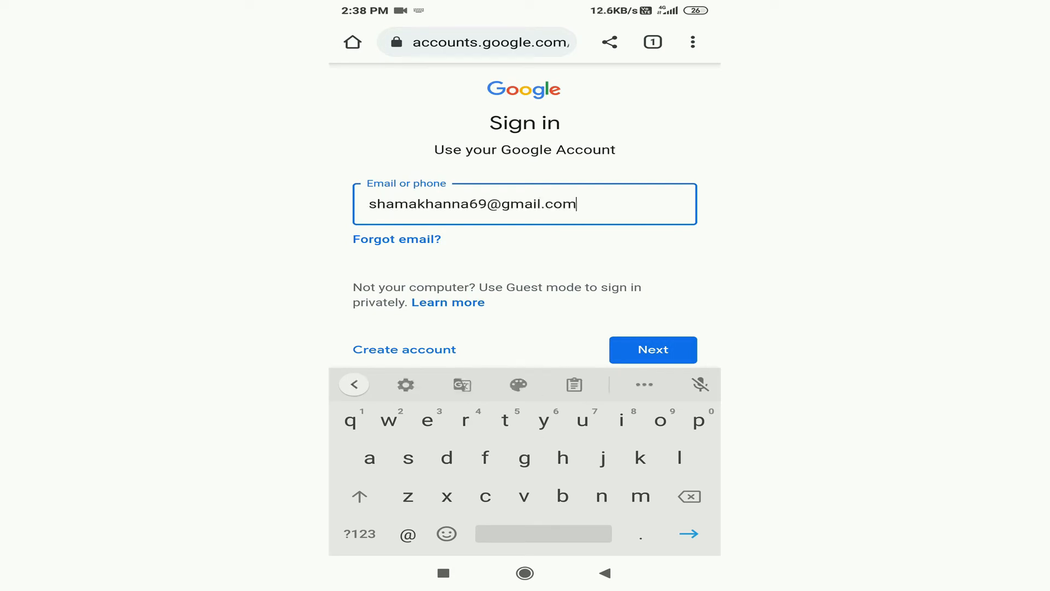
{"action": "left_click", "coordinate": [651, 349]}
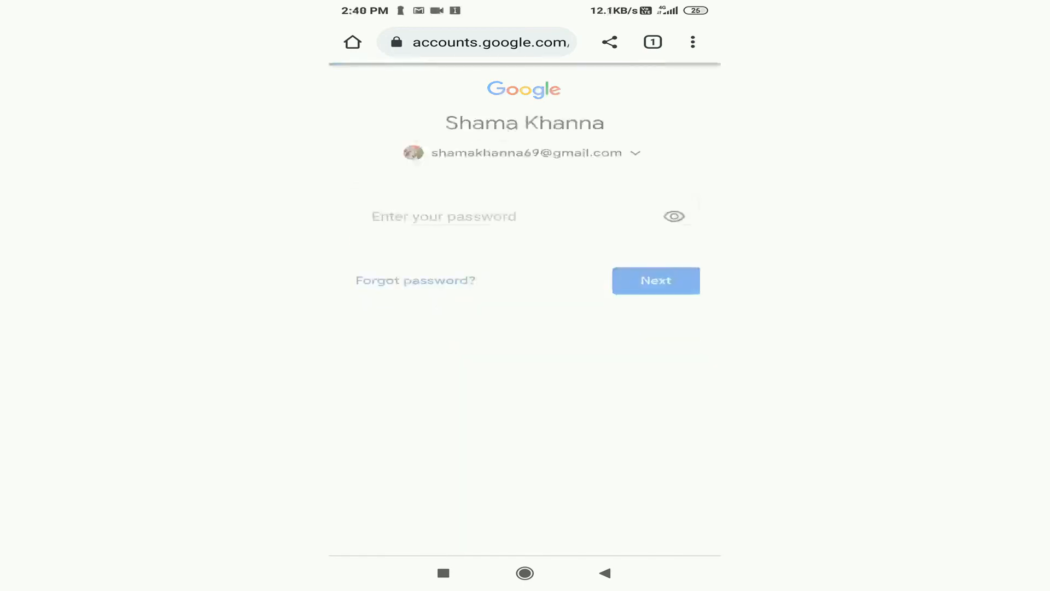
{"action": "left_click", "coordinate": [441, 216]}
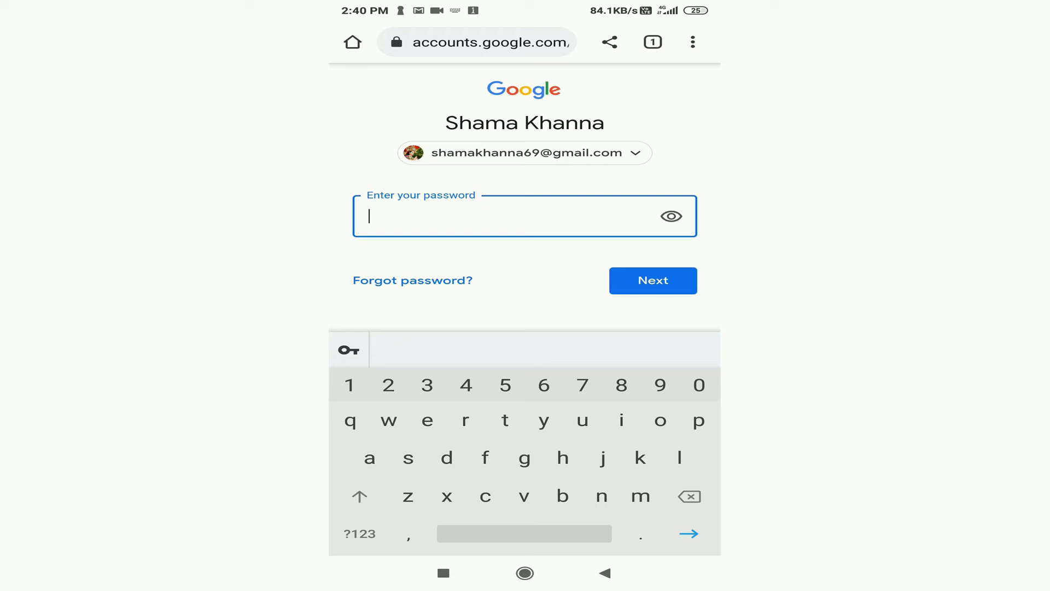
Step: Choose Forgot password?, skip the last-password option, and say the phone isn't available
{"action": "left_click", "coordinate": [652, 280]}
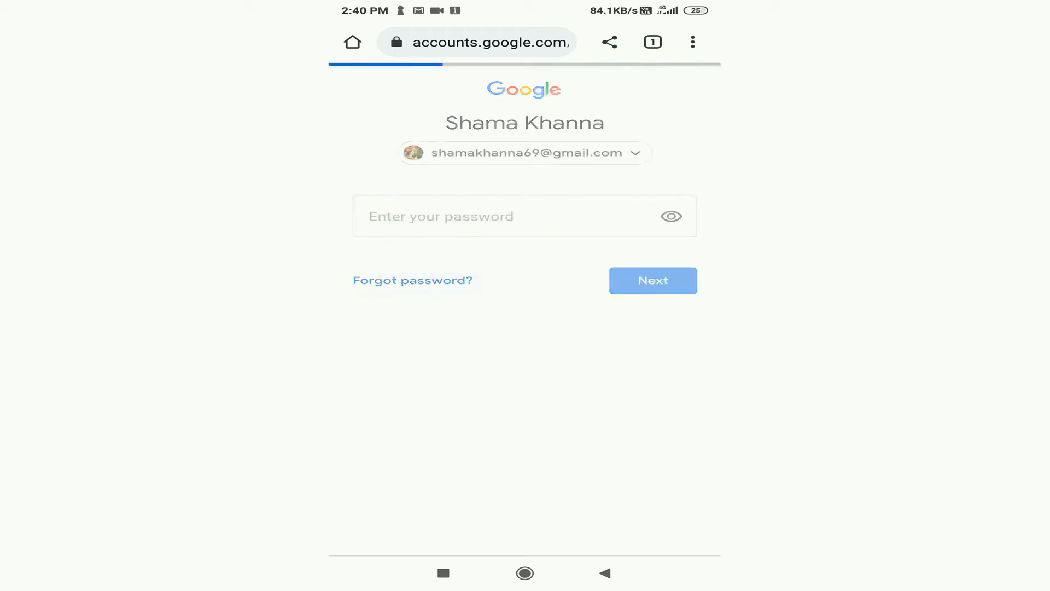
{"action": "left_click", "coordinate": [412, 280]}
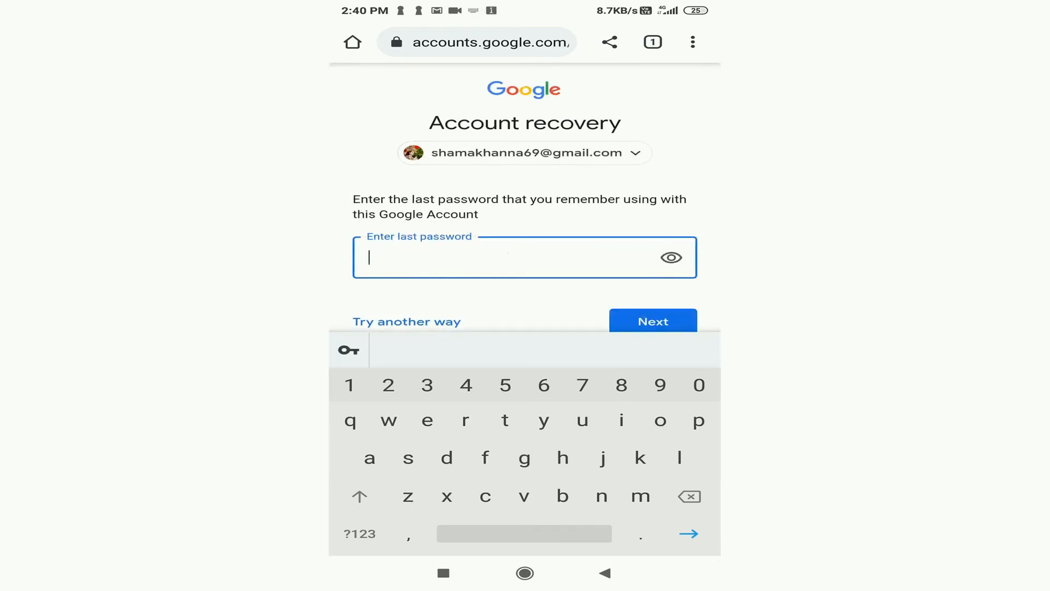
{"action": "left_click", "coordinate": [650, 322]}
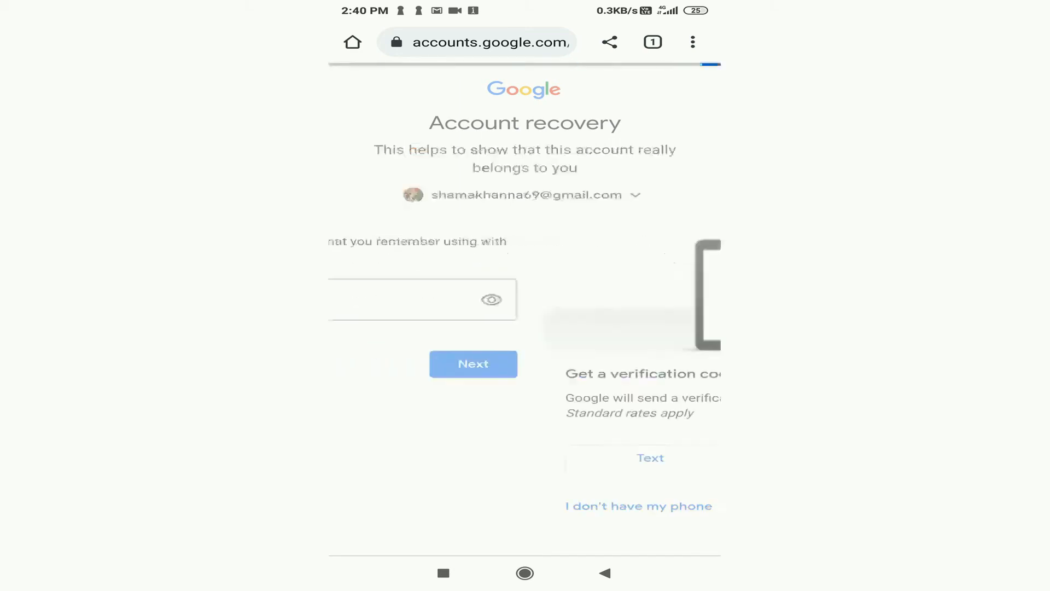
{"action": "left_click", "coordinate": [472, 364]}
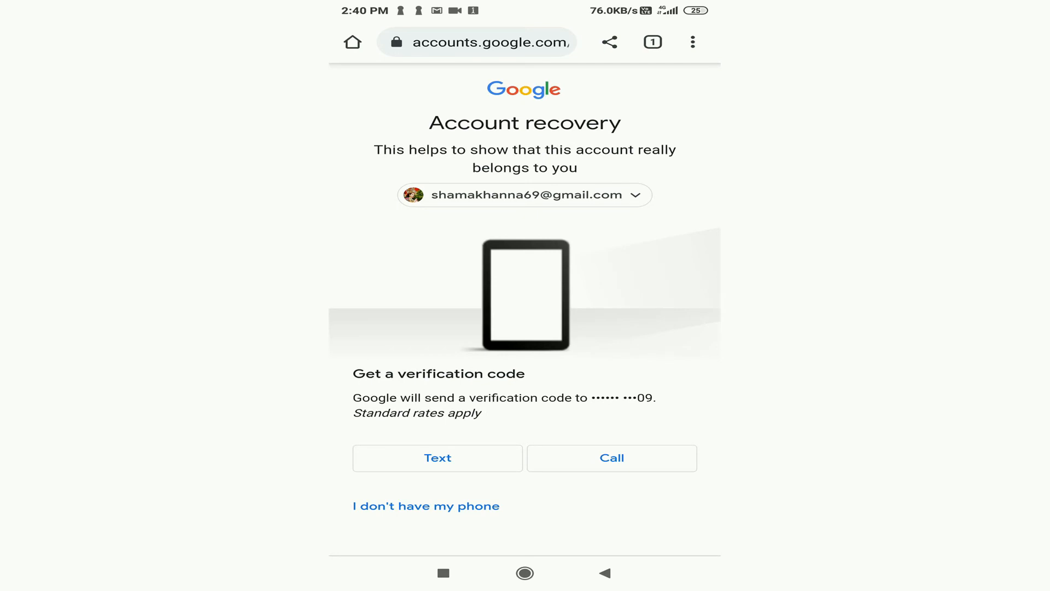
{"action": "left_click", "coordinate": [425, 506]}
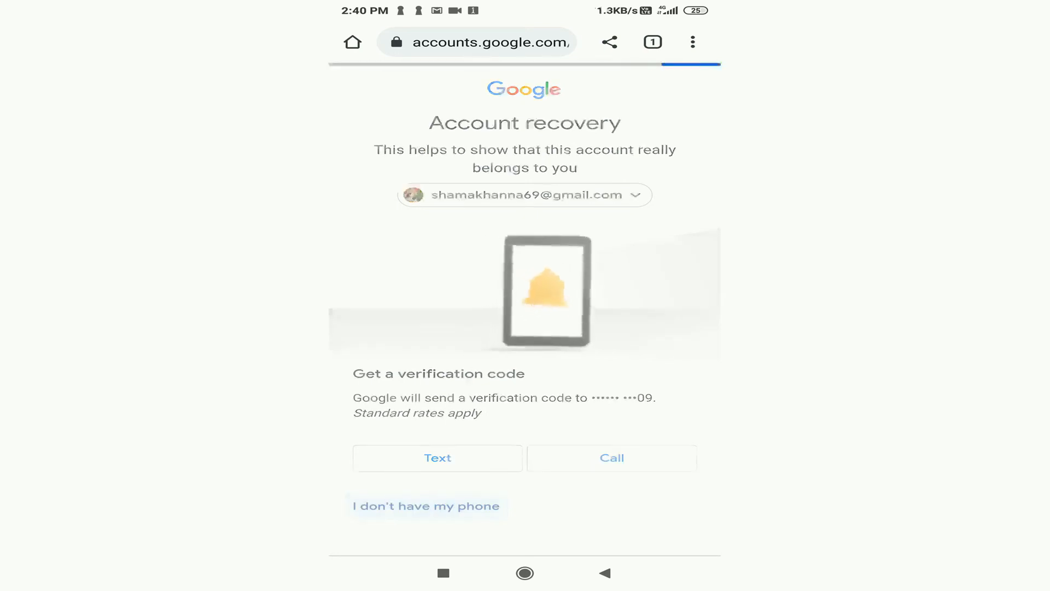
{"action": "left_click", "coordinate": [426, 506]}
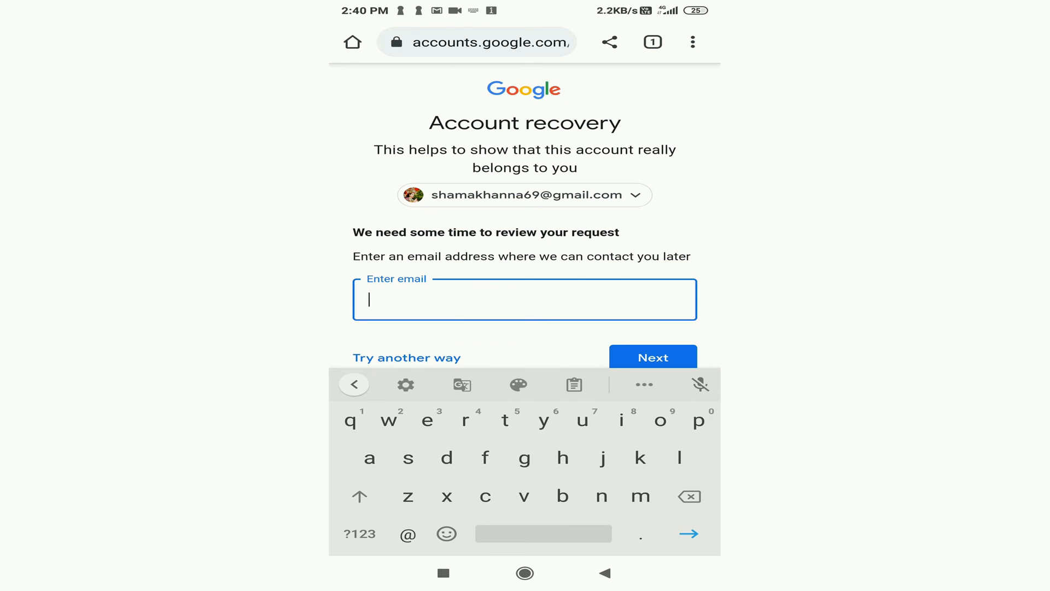
Step: Choose Try another way, then Try again on the 'Google needs more info' page
{"action": "left_click", "coordinate": [651, 356]}
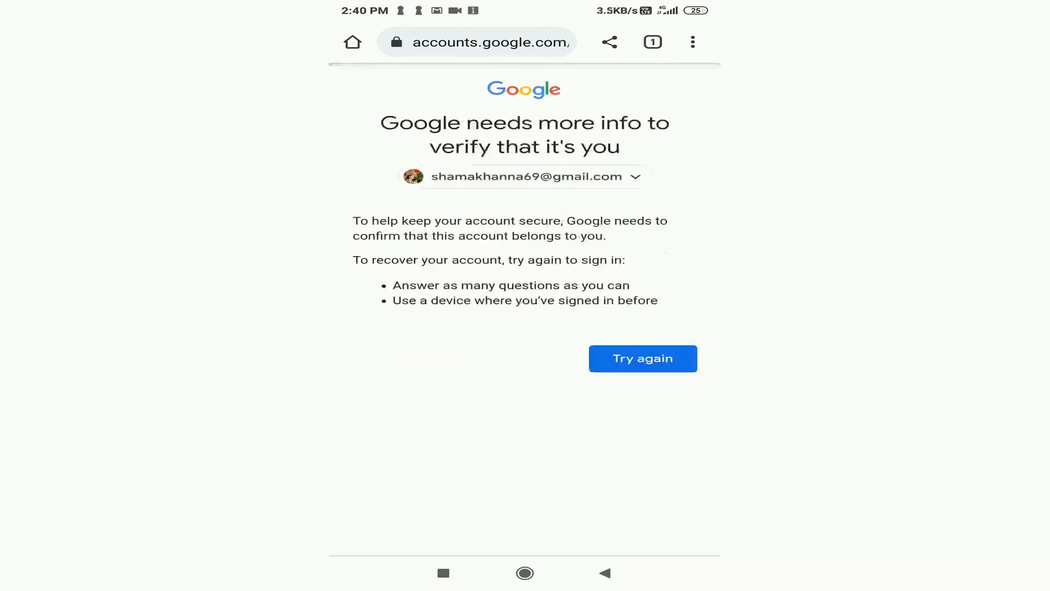
{"action": "left_click", "coordinate": [641, 358]}
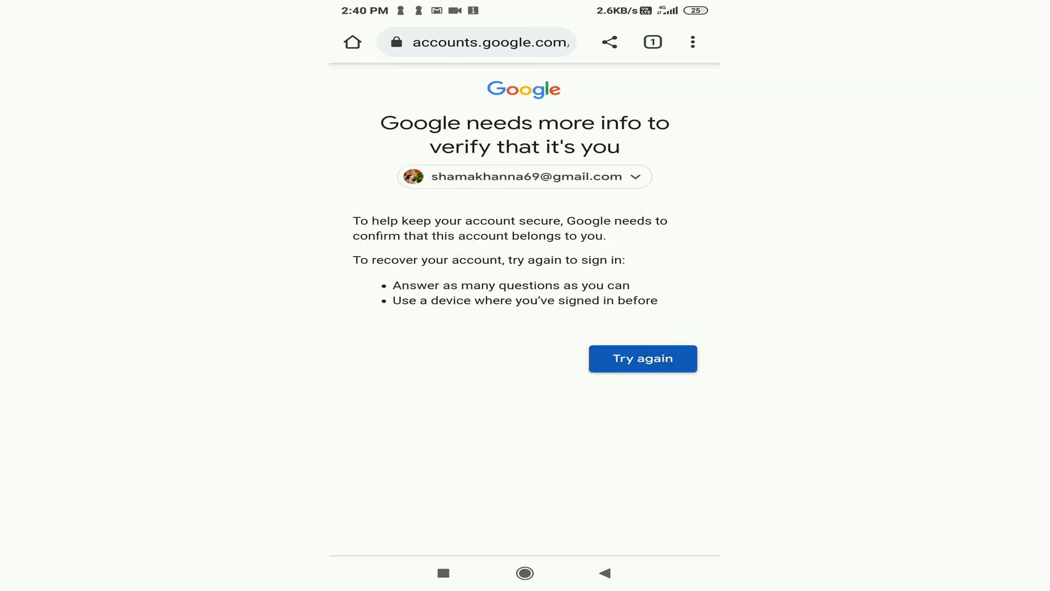
{"action": "left_click", "coordinate": [640, 358]}
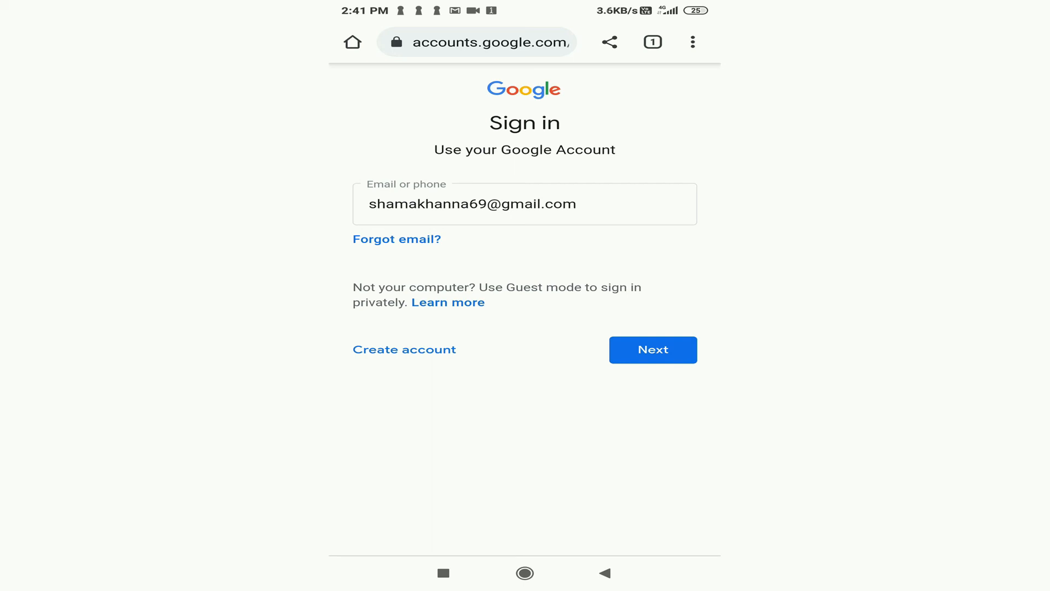
Step: Continue with the prefilled email to the password step, then choose Forgot password? again
{"action": "left_click", "coordinate": [652, 348]}
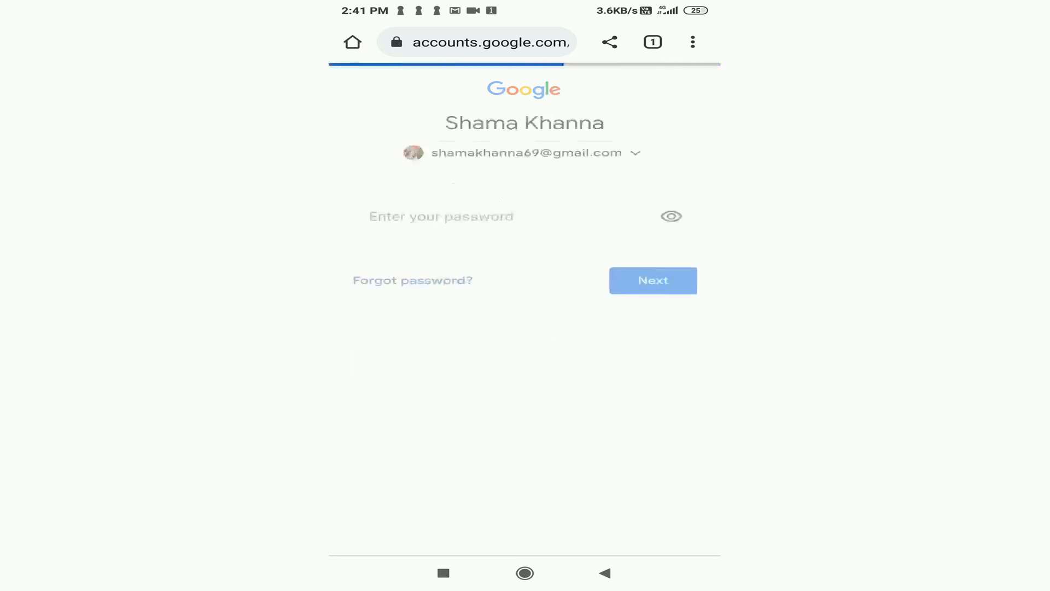
{"action": "left_click", "coordinate": [441, 215]}
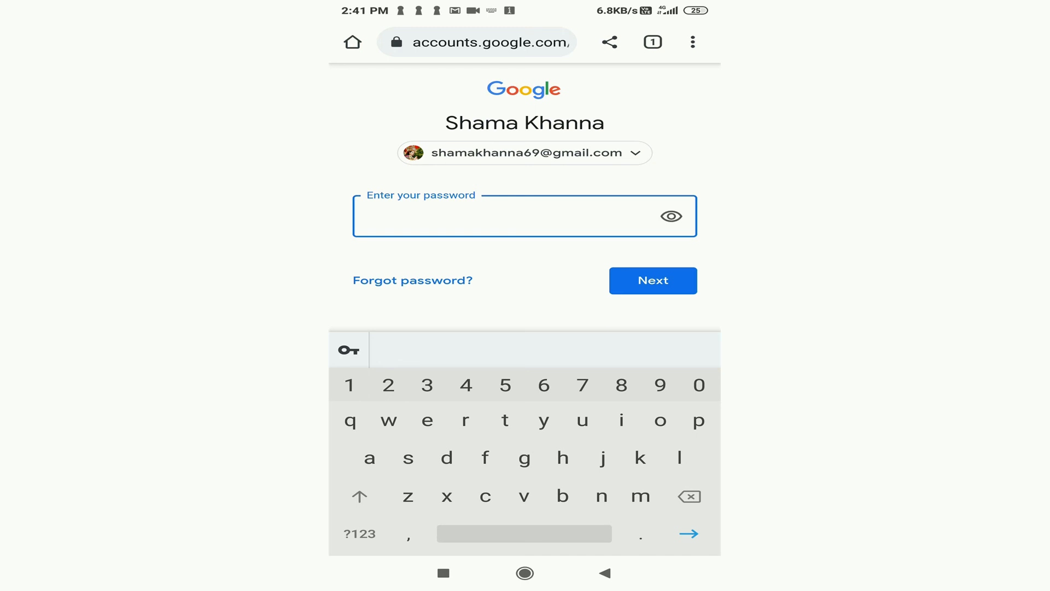
{"action": "left_click", "coordinate": [651, 280]}
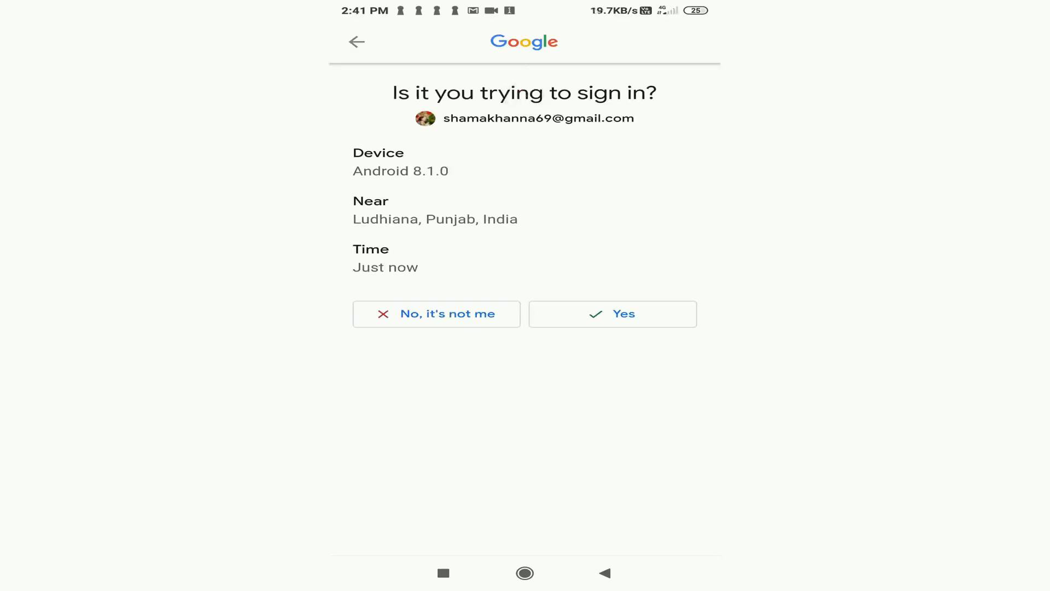
Step: Answer Yes on the 'Is it you trying to sign in?' prompt
{"action": "left_click", "coordinate": [611, 314]}
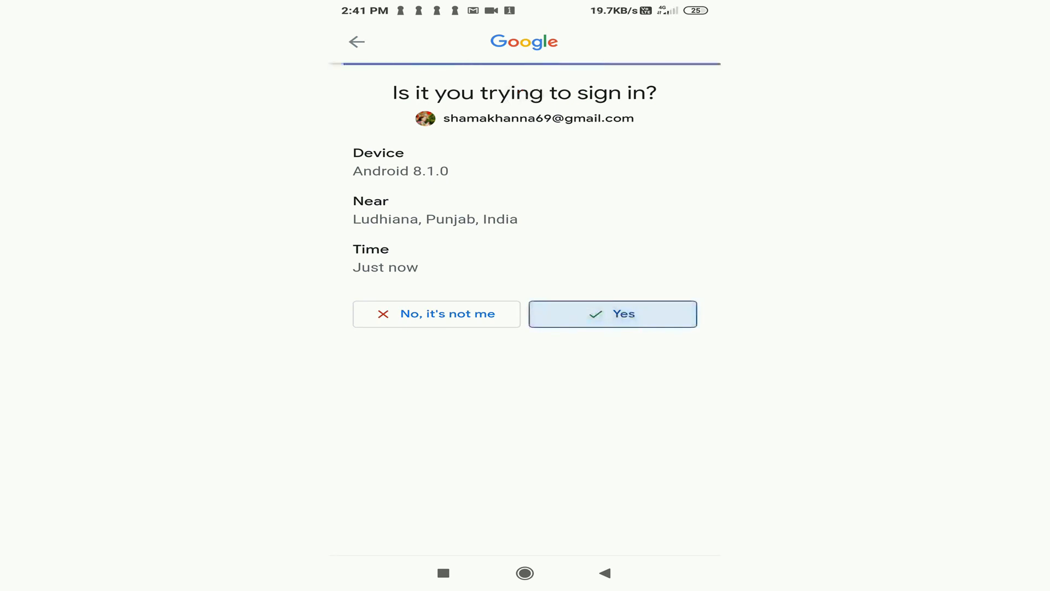
{"action": "left_click", "coordinate": [611, 314]}
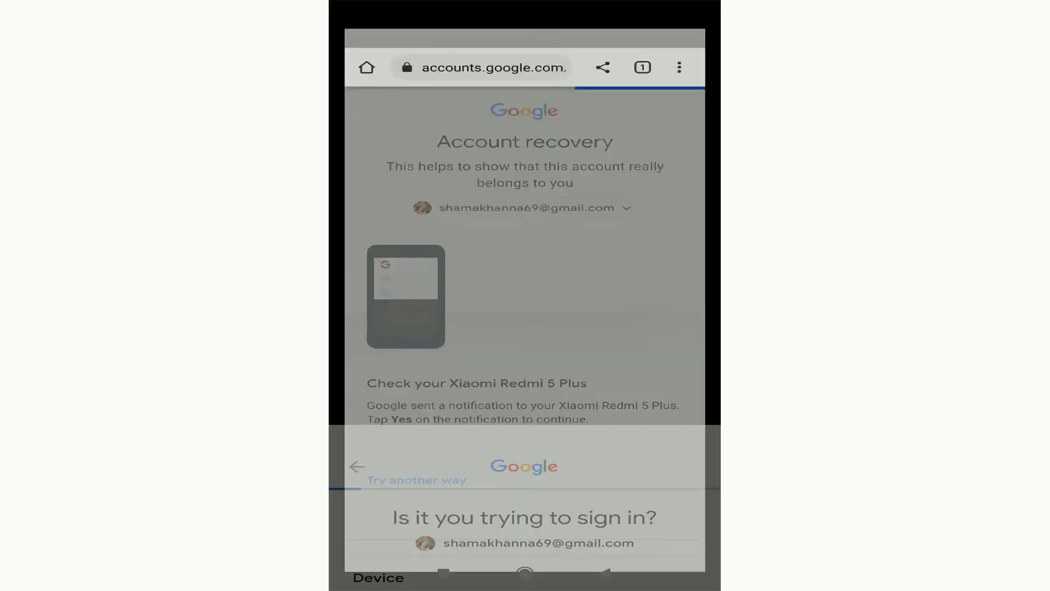